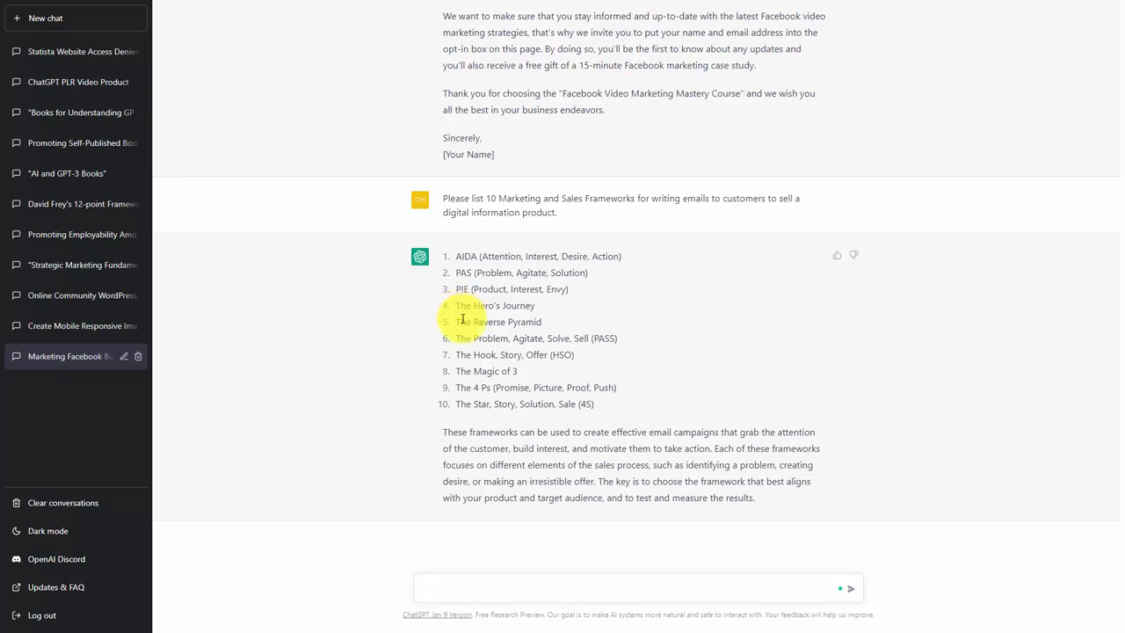
# - Submit the Hero's Journey sales email prompt for the Facebook Video Marketing Mastery Course
pyautogui.scroll(-3)
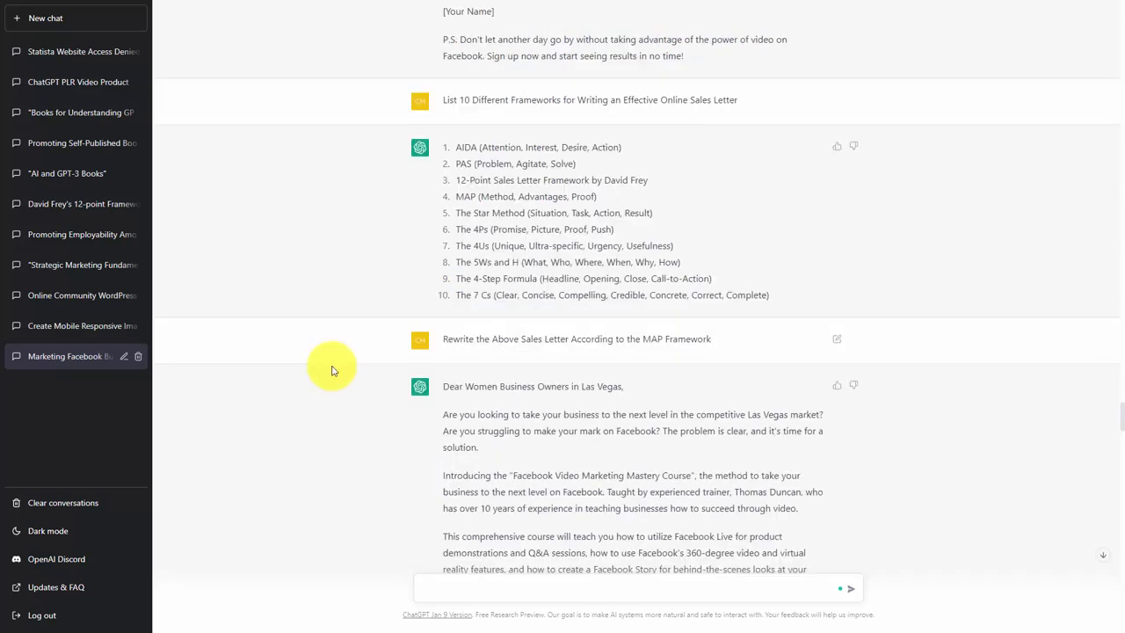
pyautogui.click(629, 587)
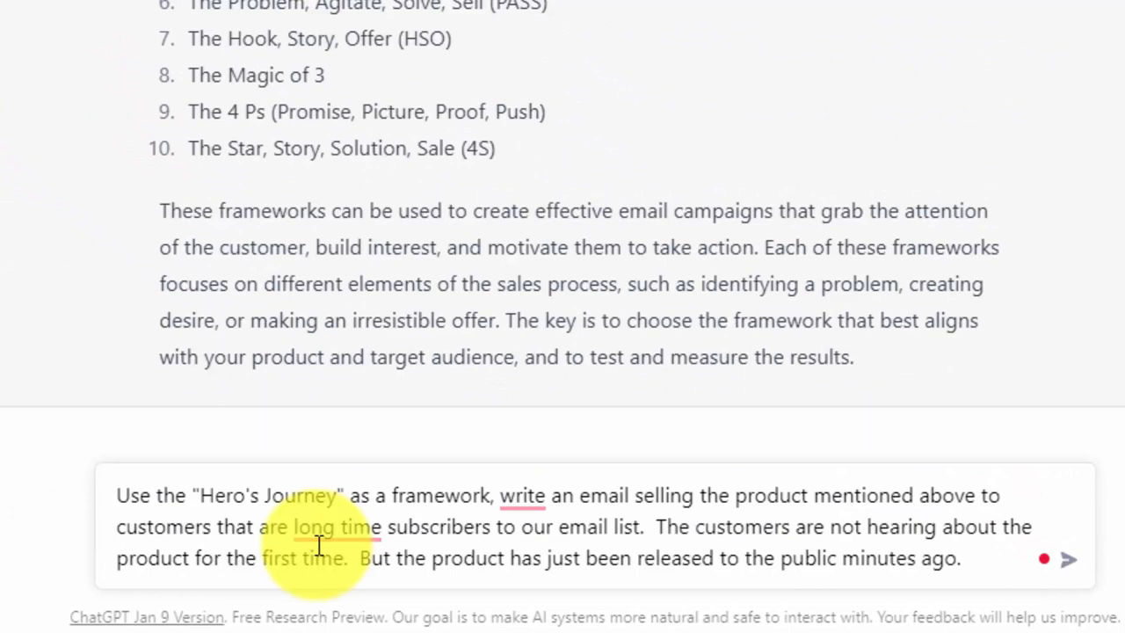
pyautogui.click(960, 558)
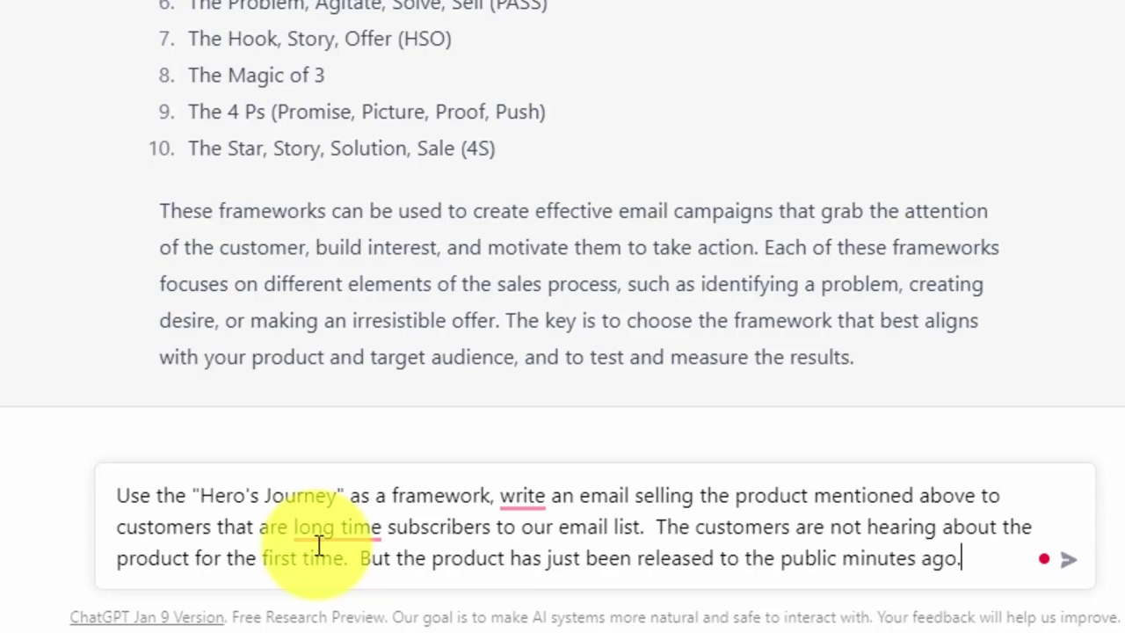
pyautogui.click(1069, 560)
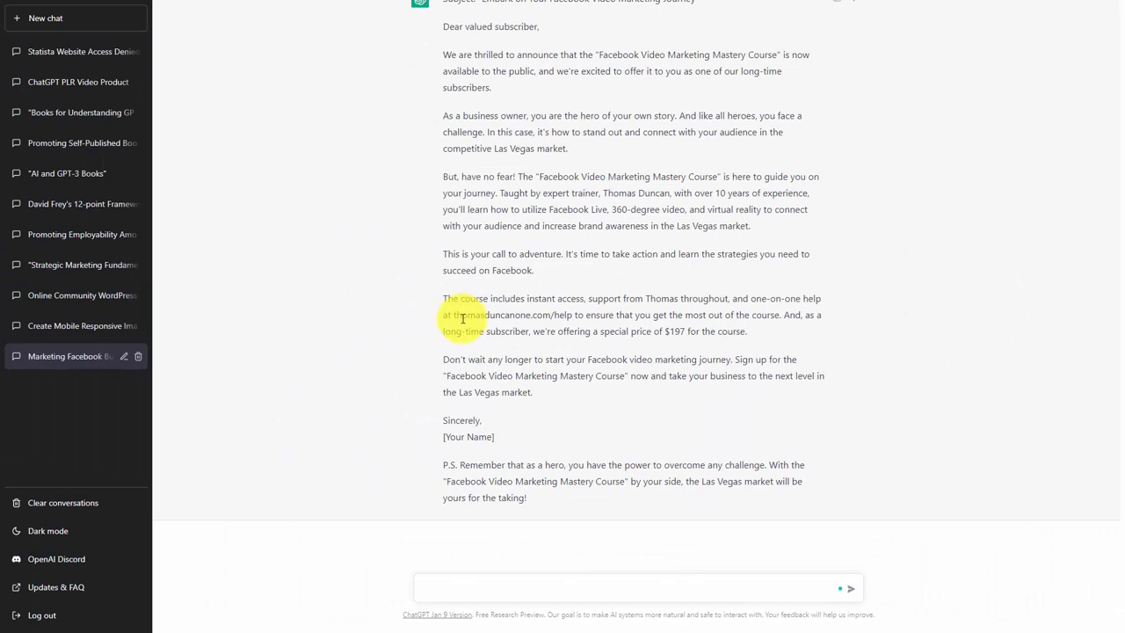
pyautogui.click(633, 587)
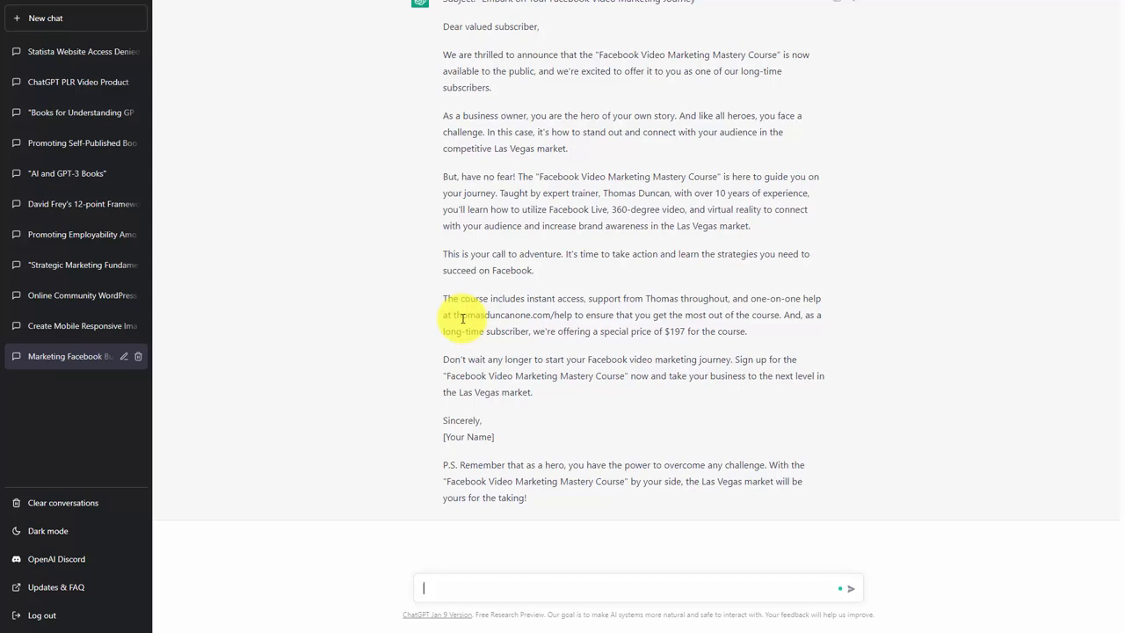
pyautogui.scroll(-3)
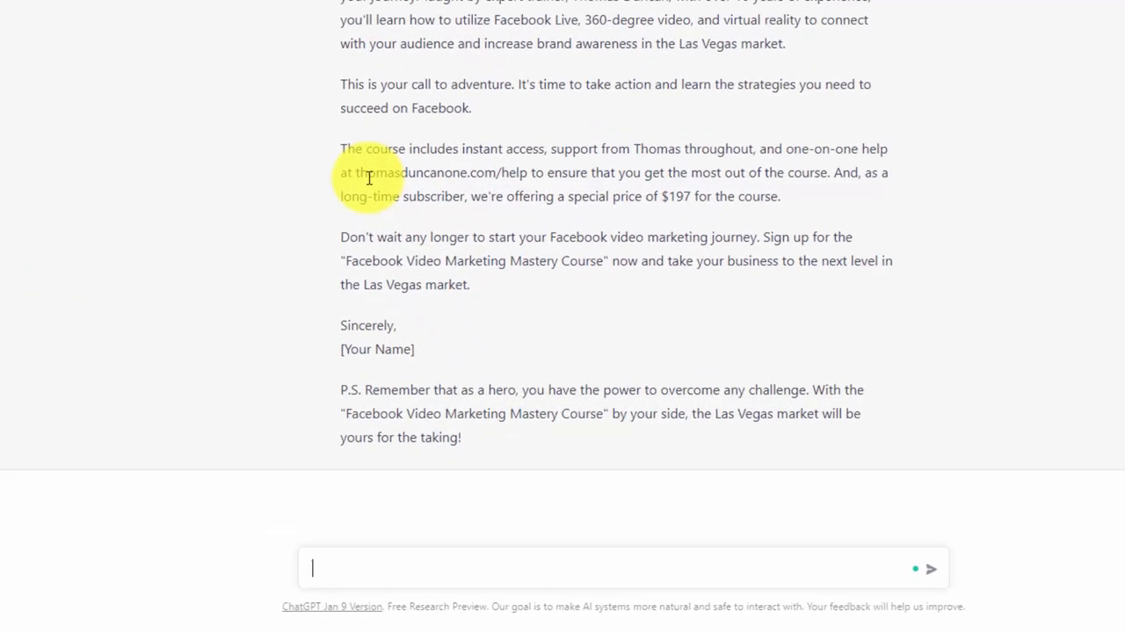
# - Submit "write an email selling the product above, but don't mention the price."
pyautogui.write("write an email selling the product above, but don't mention the price.")
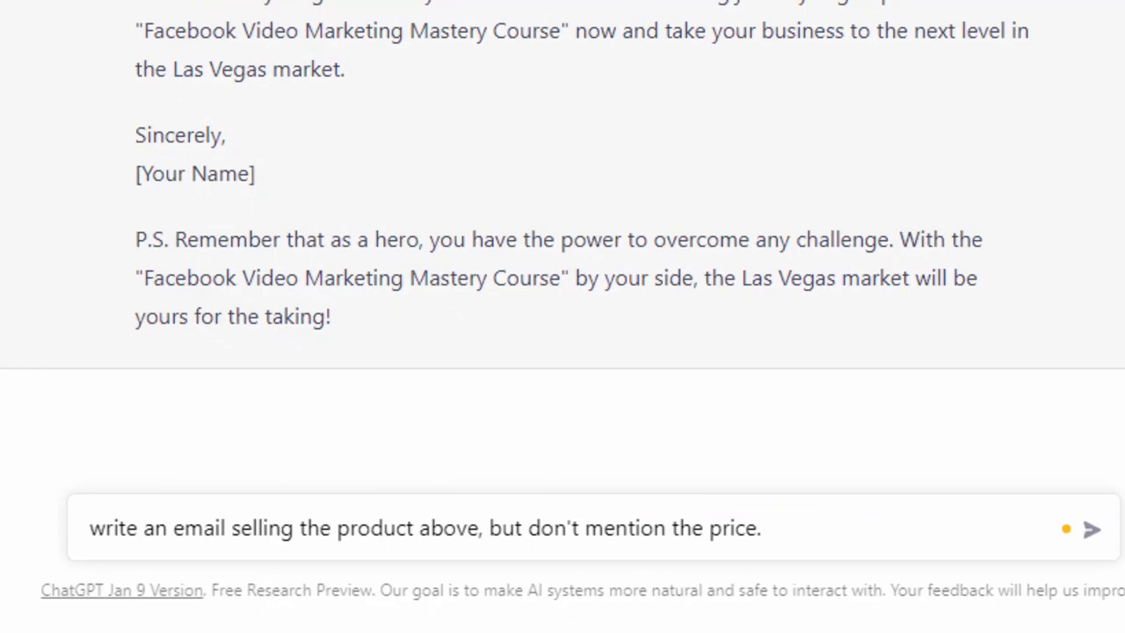
pyautogui.click(1090, 527)
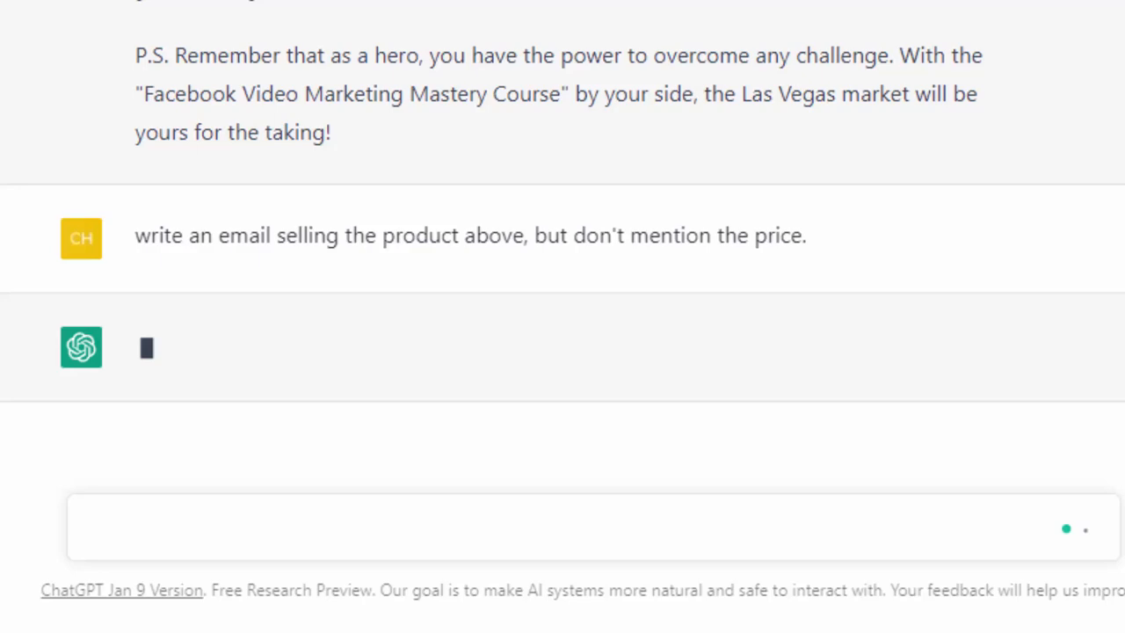